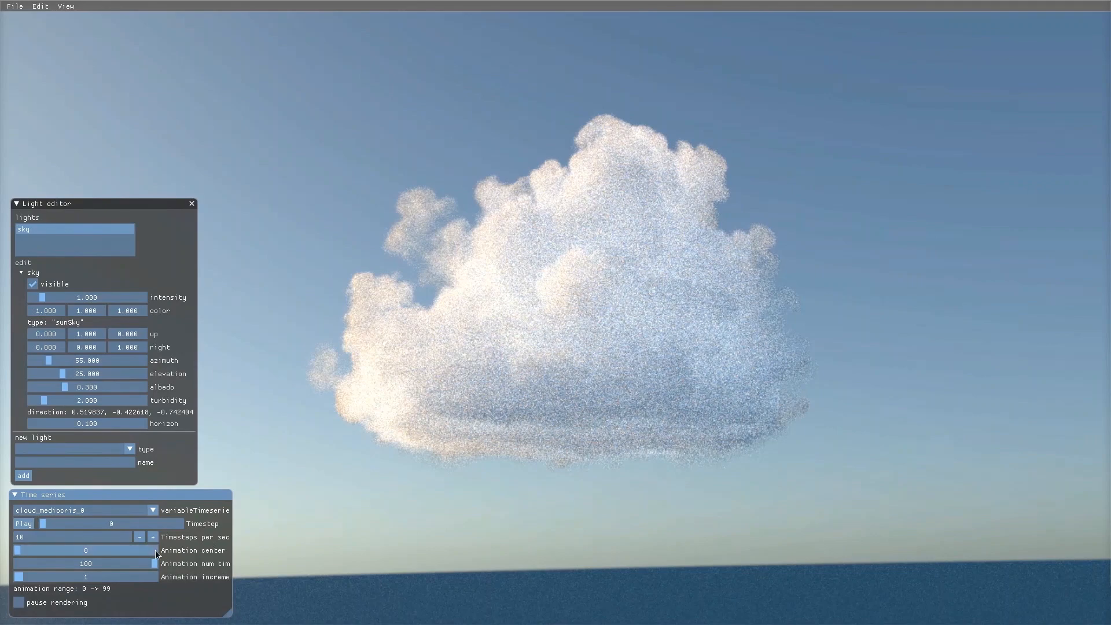
# - Play the cloud_mediocris_0 time series so the cloud animates through its timesteps
pyautogui.click(23, 524)
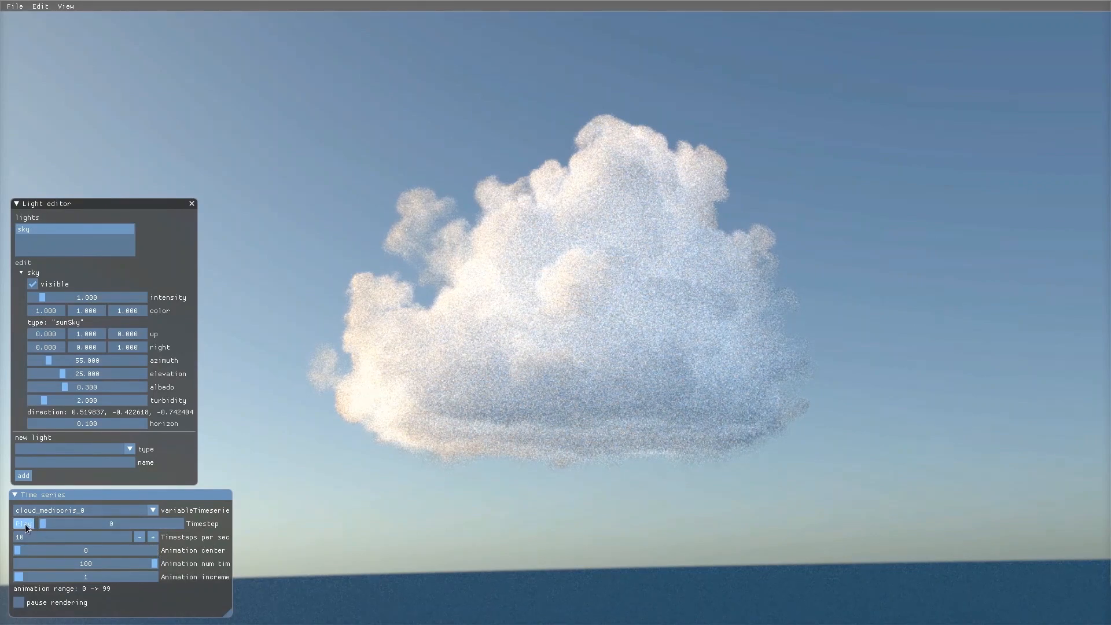
pyautogui.click(23, 524)
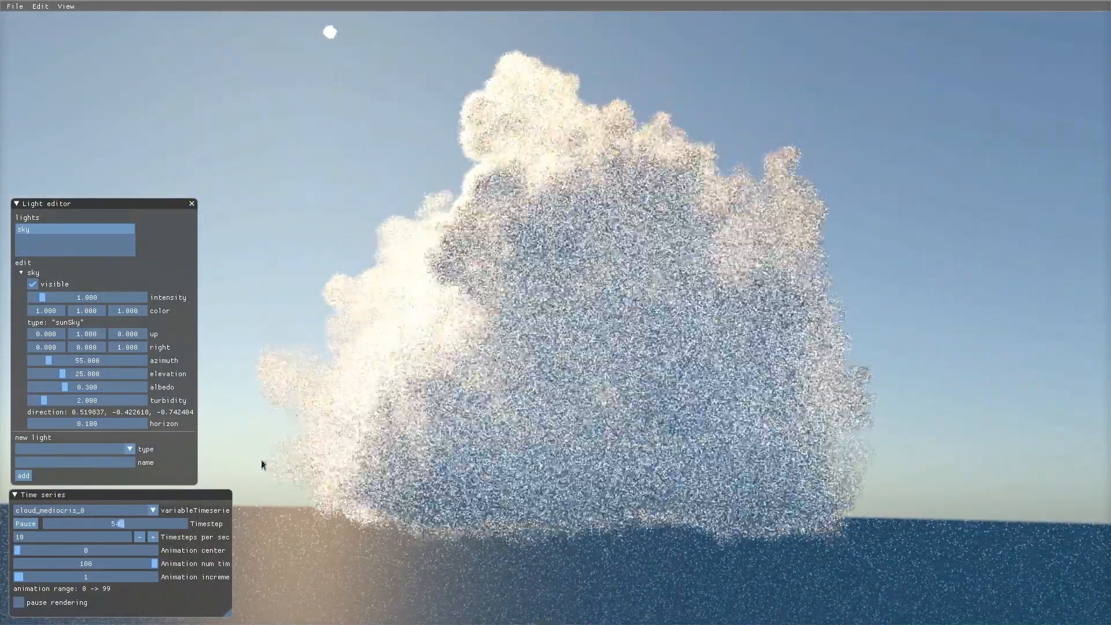
pyautogui.click(24, 523)
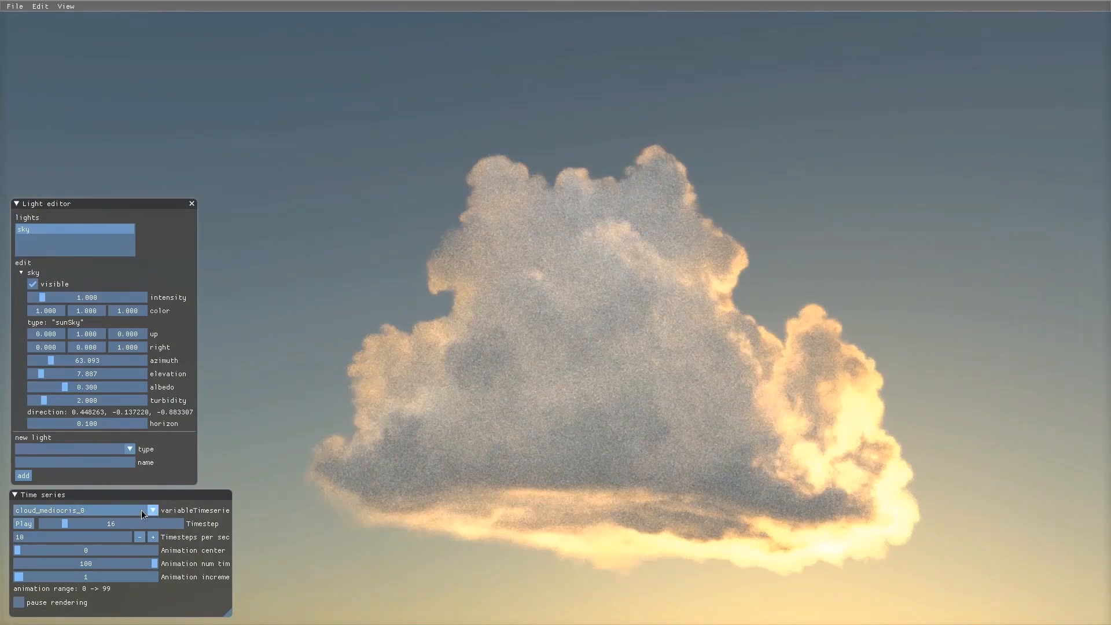
# - Choose cloud_mediocris_3 from the variableTimeseries list to render that cloud
pyautogui.click(152, 510)
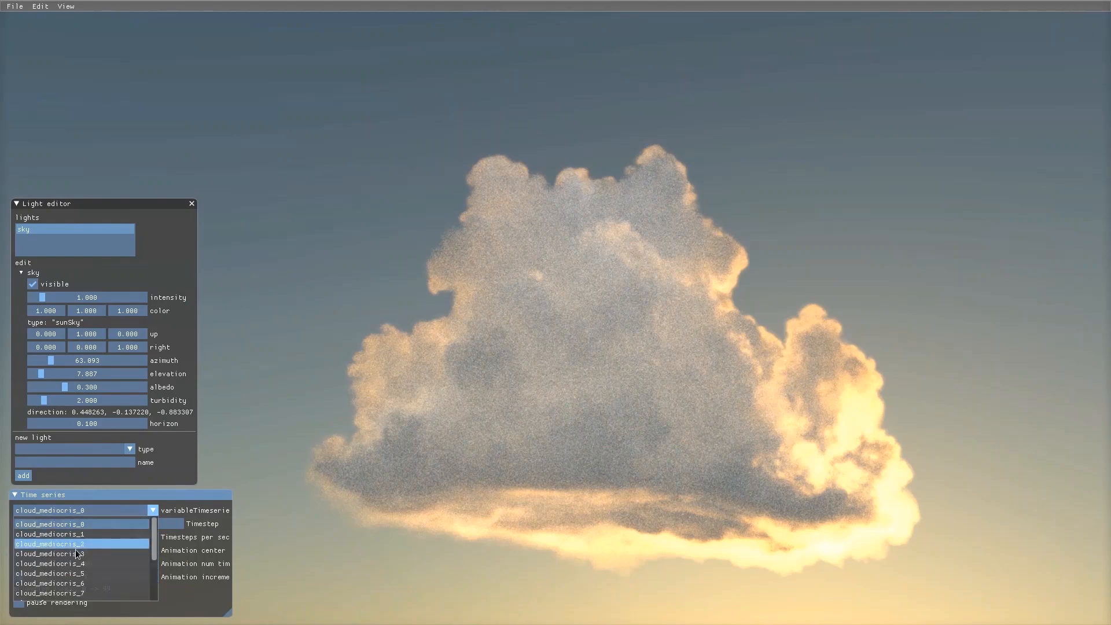
pyautogui.click(49, 554)
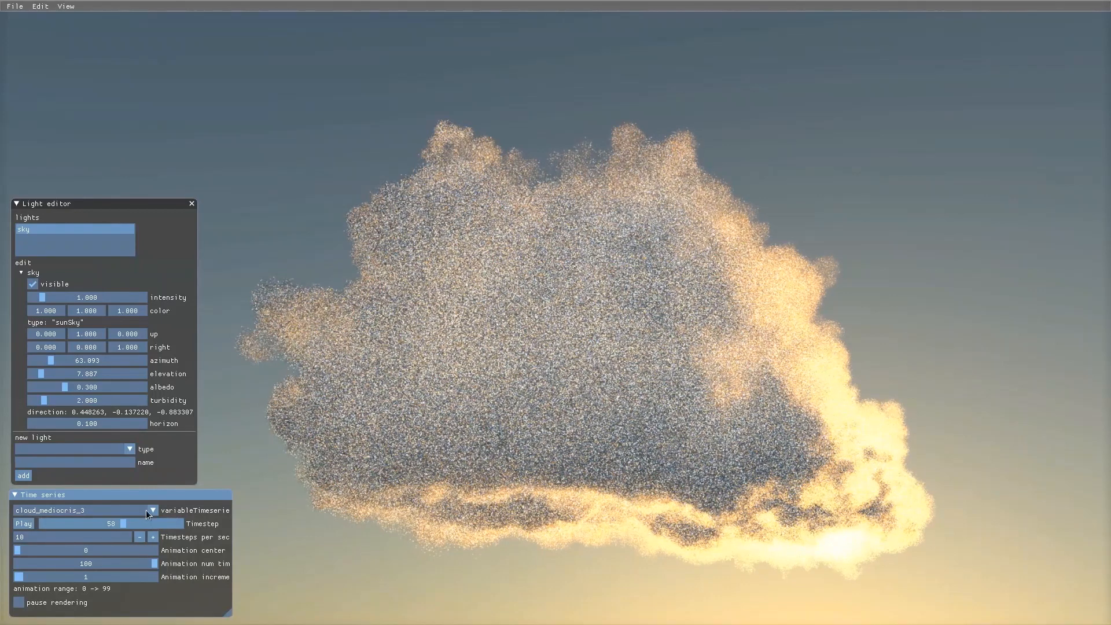
pyautogui.click(151, 511)
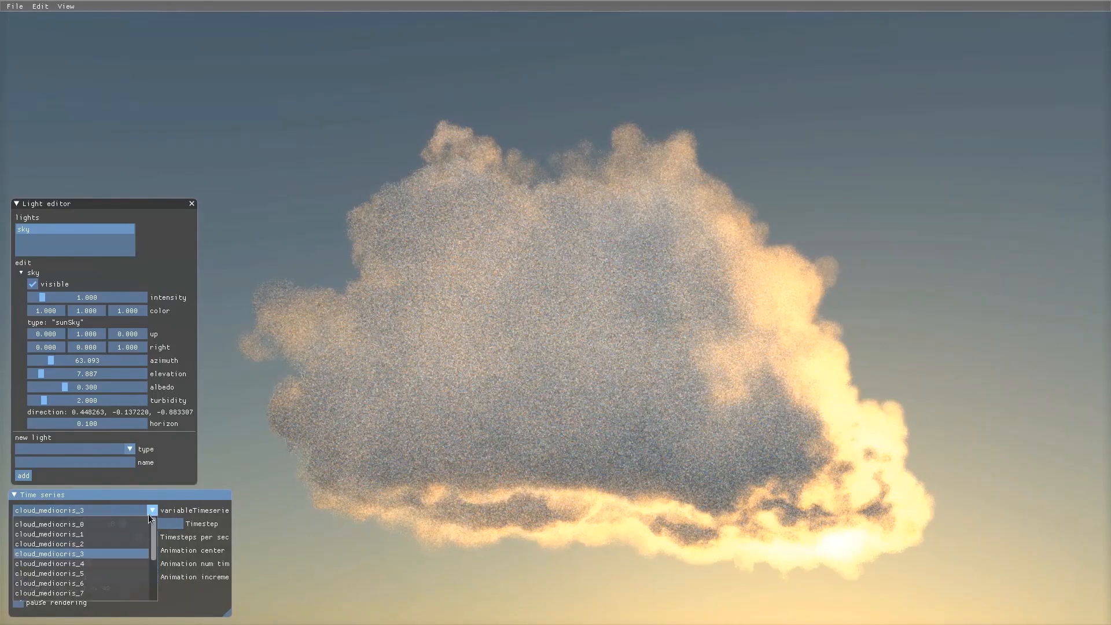
# - Choose cloud_fractus_1 from the variableTimeseries list to render the wispy fractus cloud
pyautogui.scroll(-3)
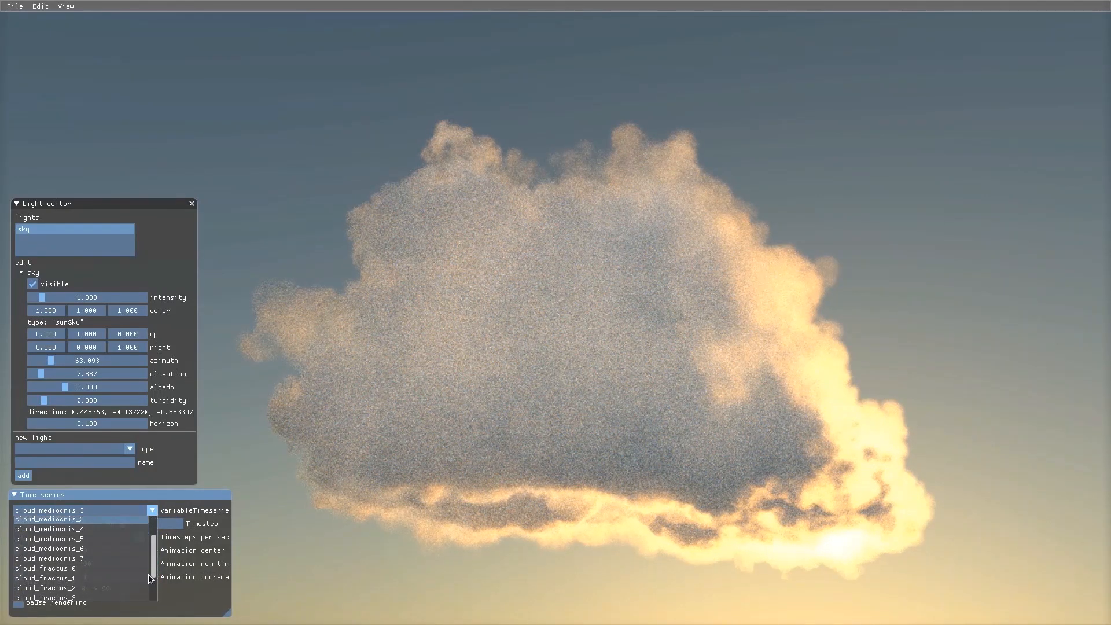
pyautogui.click(45, 578)
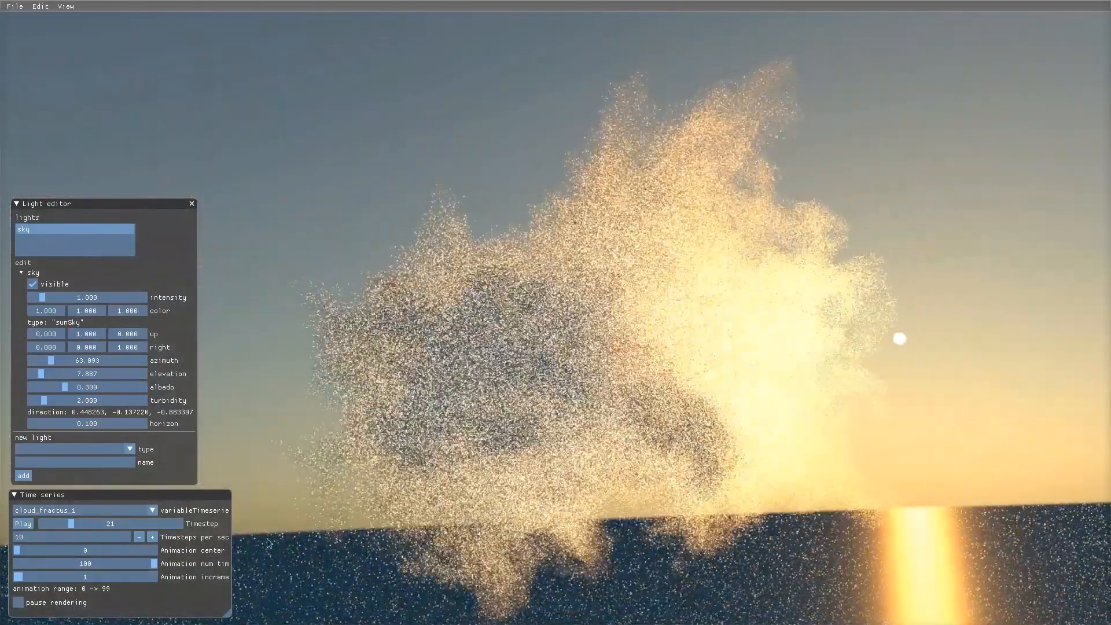
pyautogui.click(151, 510)
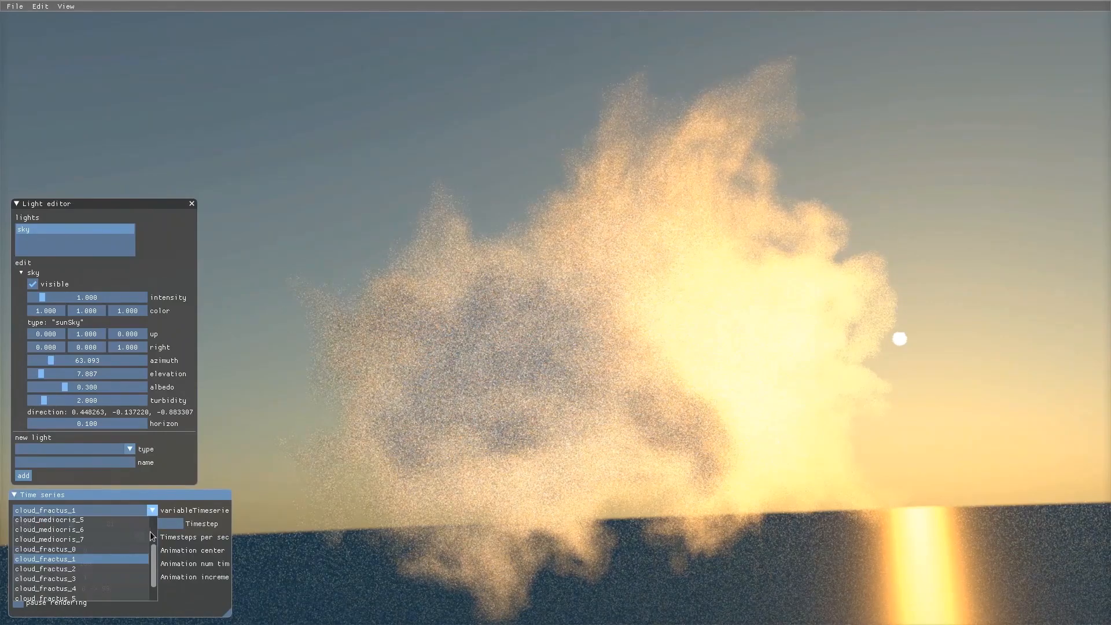